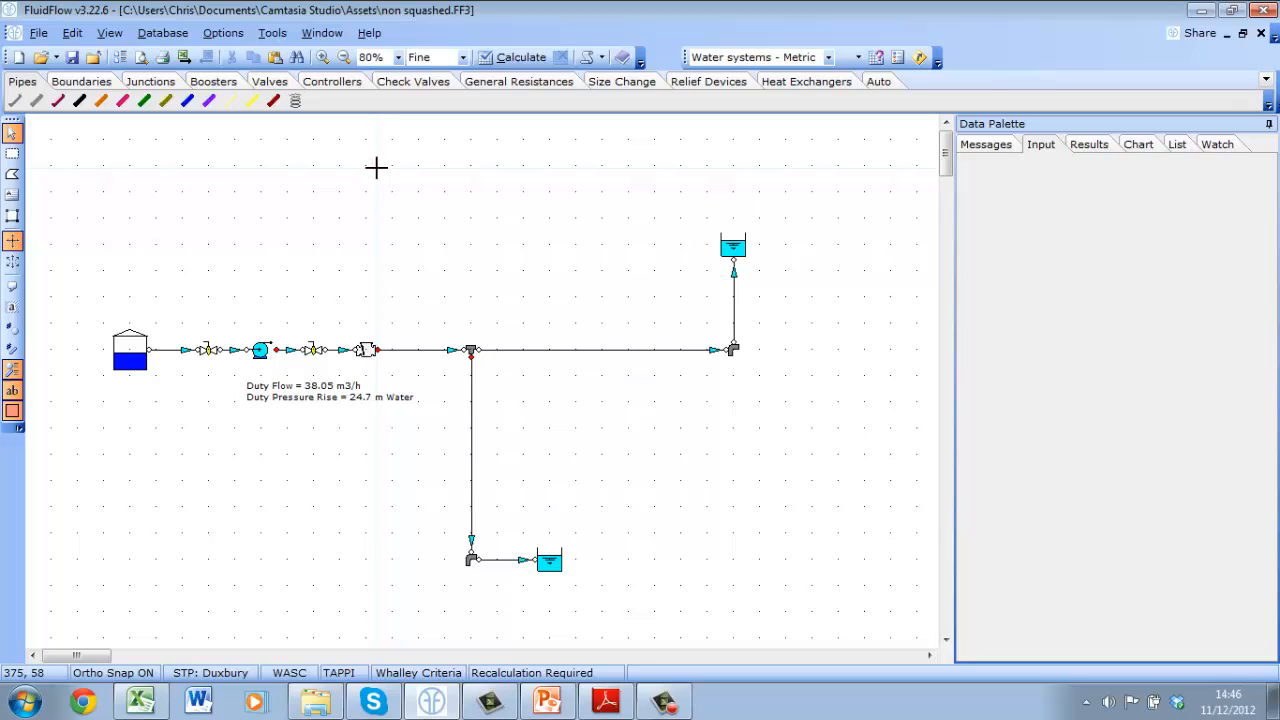
mouse_move(398, 208)
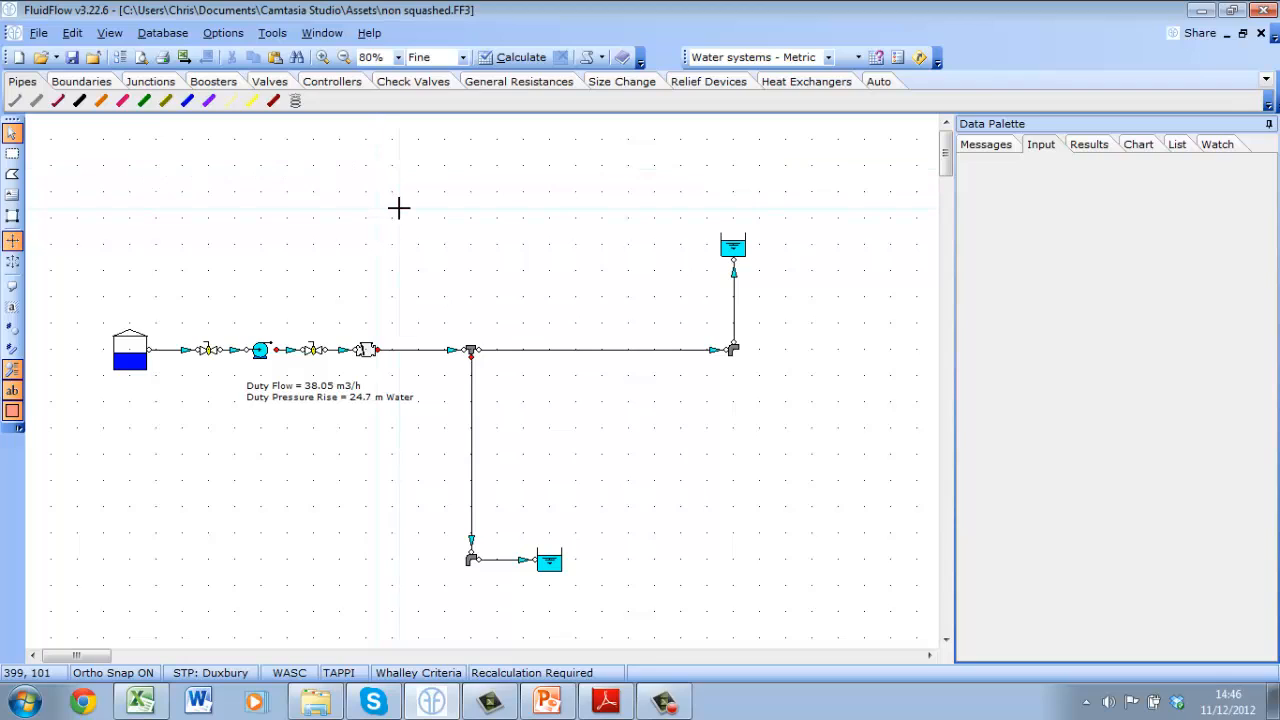